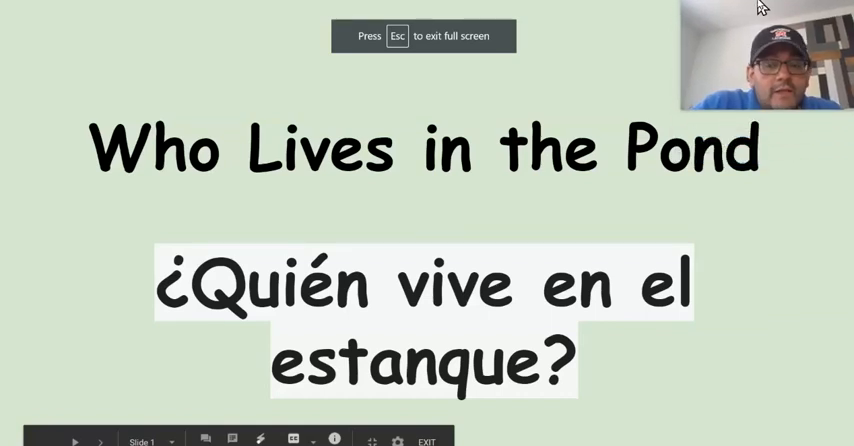
mouse_move(764, 8)
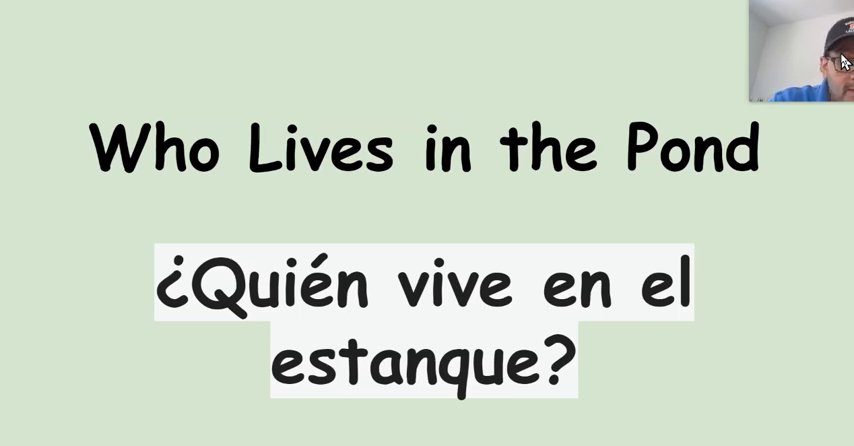
mouse_move(276, 60)
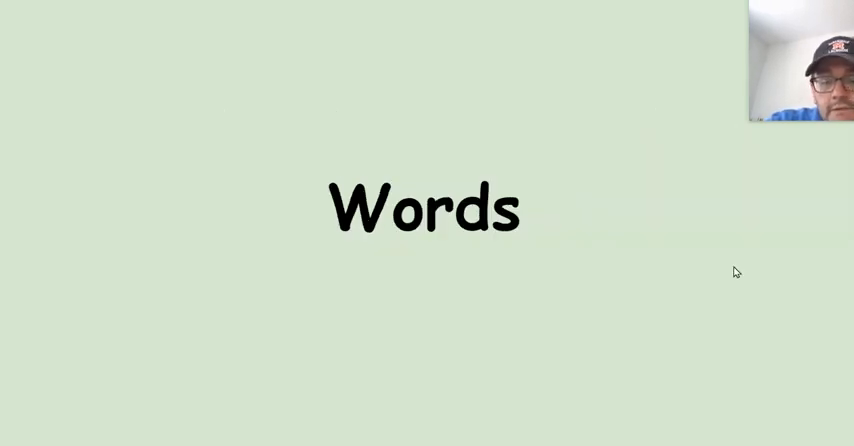
mouse_move(780, 18)
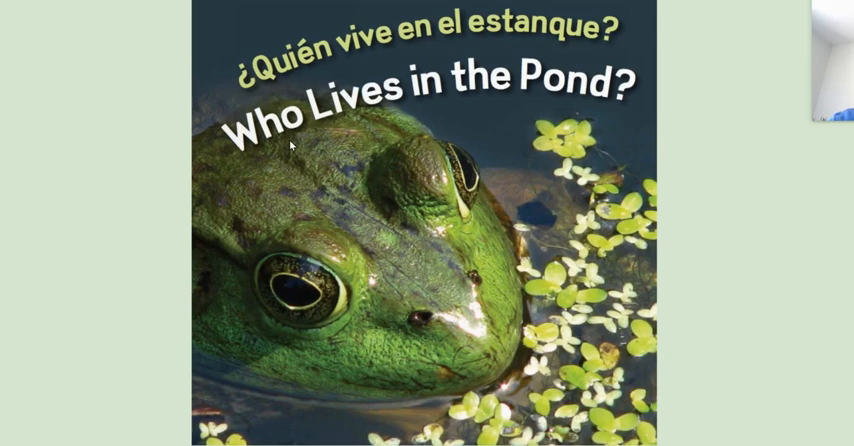
mouse_move(724, 304)
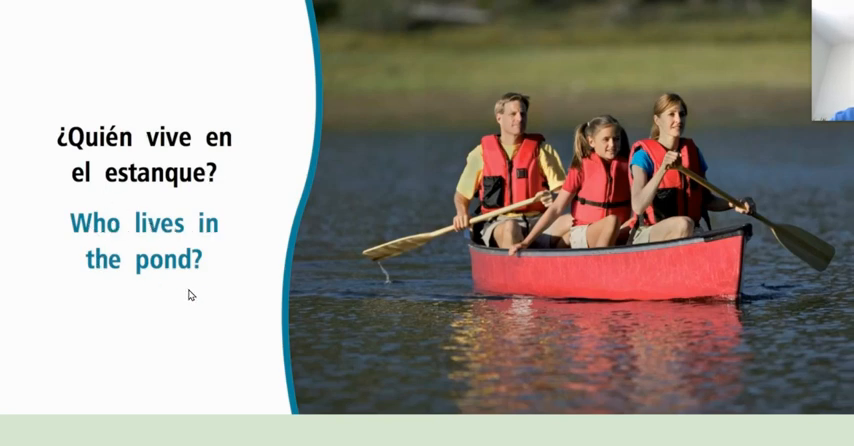
mouse_move(464, 374)
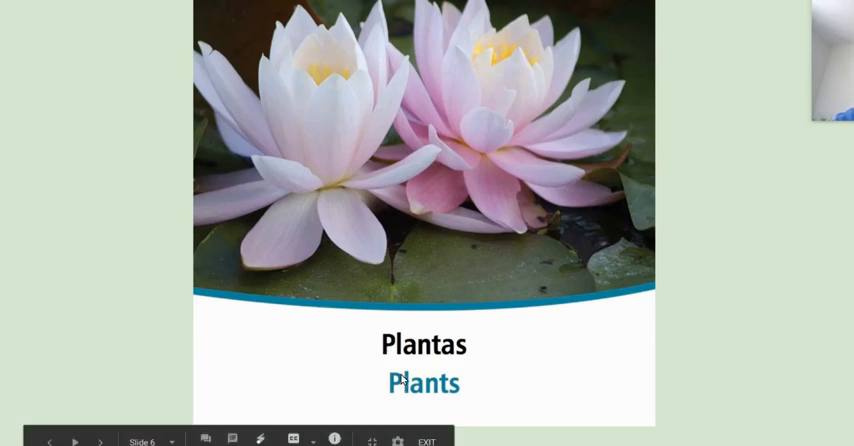
mouse_move(434, 396)
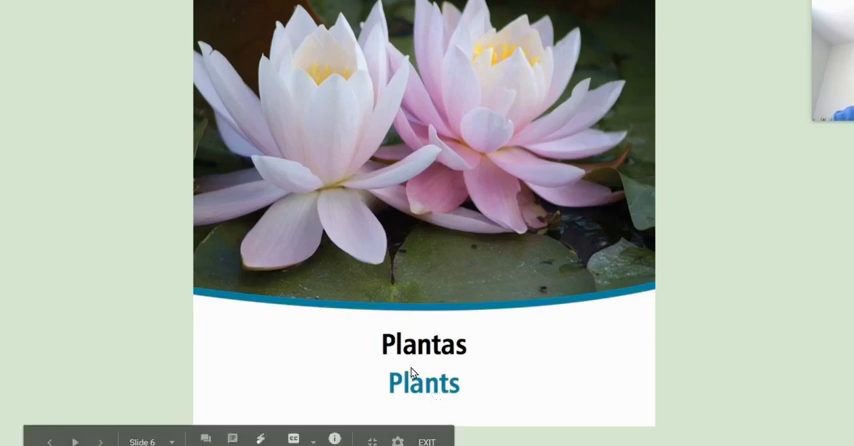
mouse_move(460, 384)
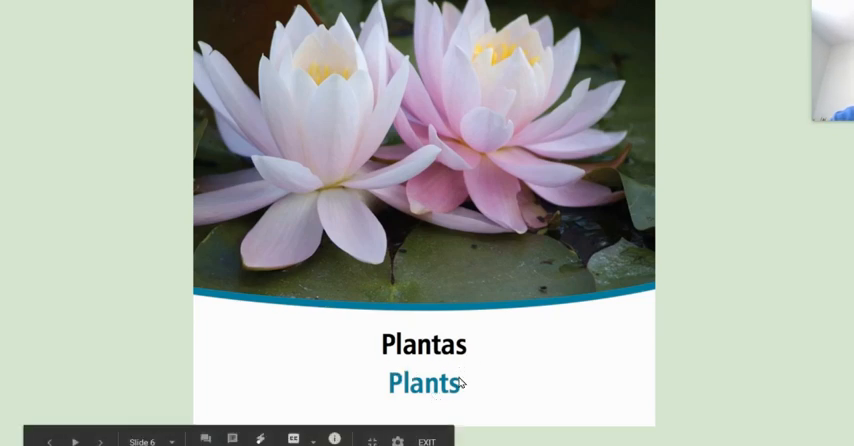
mouse_move(736, 352)
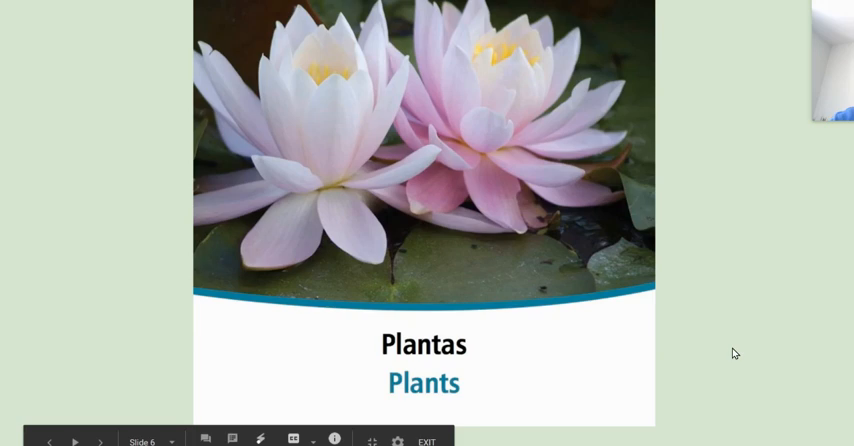
mouse_move(484, 340)
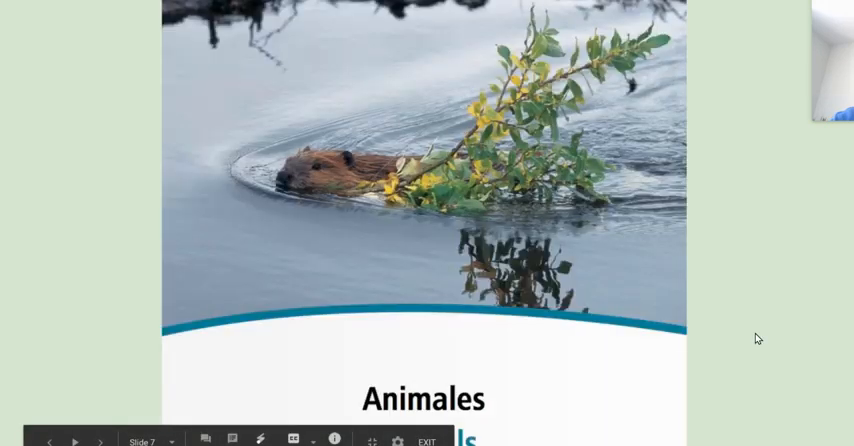
mouse_move(572, 362)
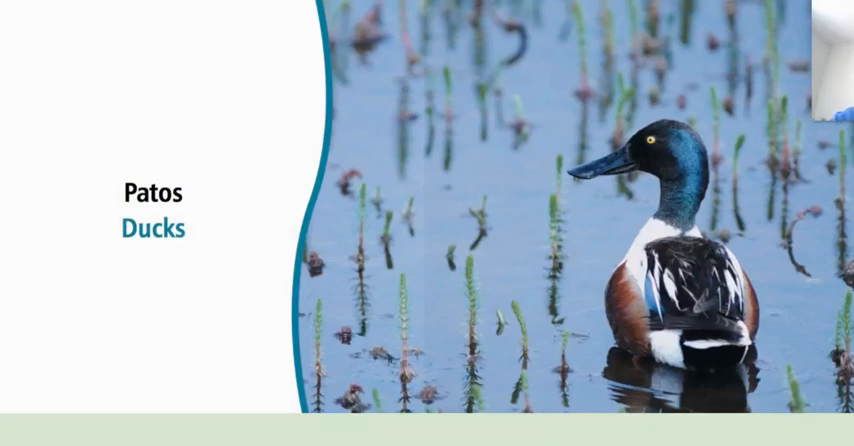
mouse_move(644, 80)
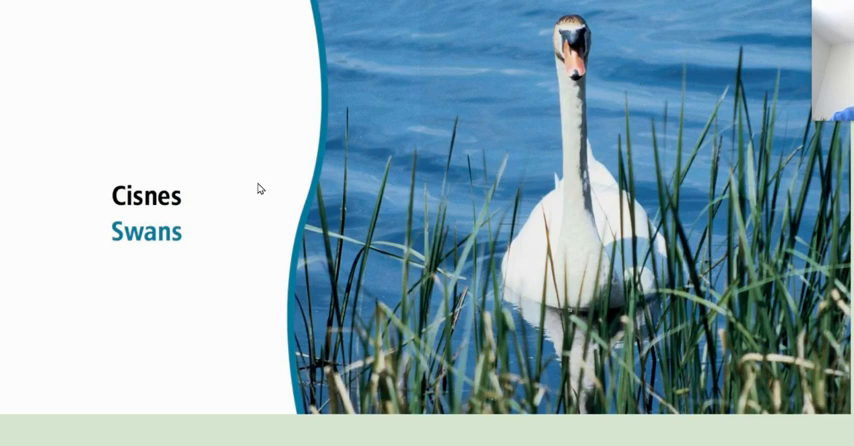
mouse_move(622, 60)
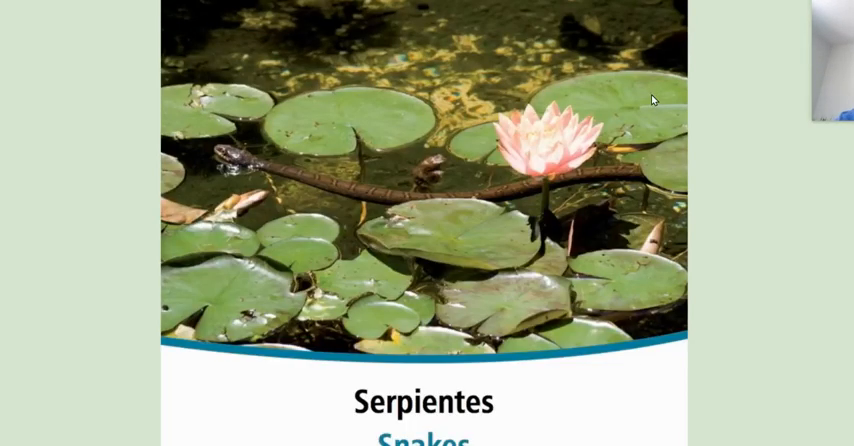
mouse_move(676, 234)
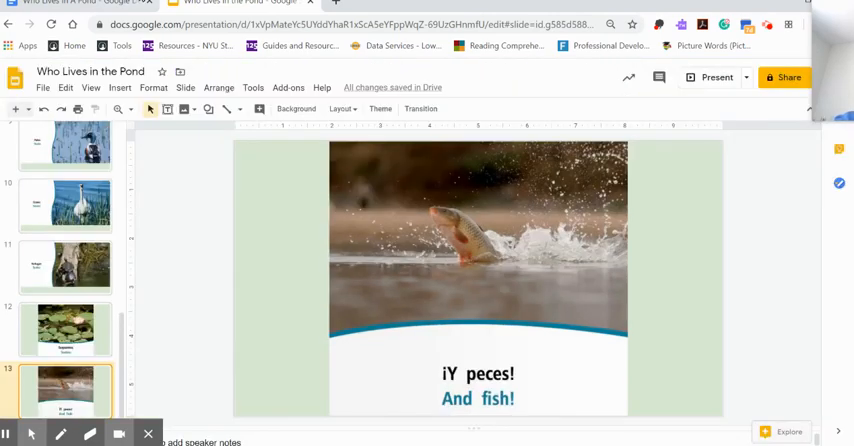
Switch to the pond worksheet document and scroll down through the English sentence blanks and picture word bank
left_click(240, 4)
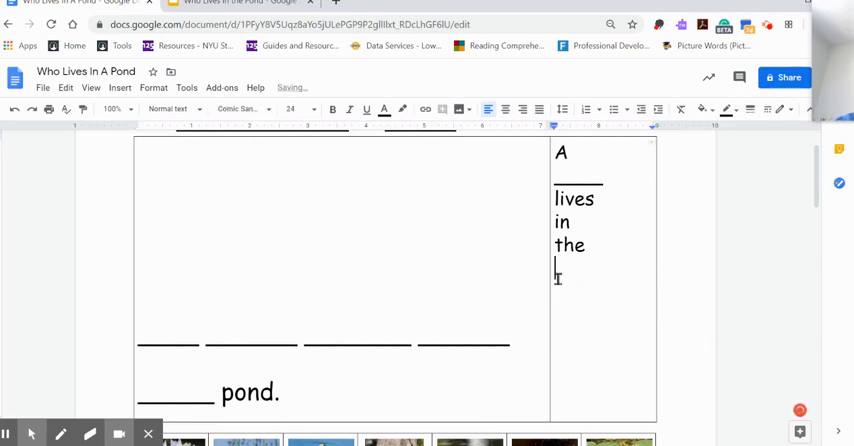
scroll("up", 3)
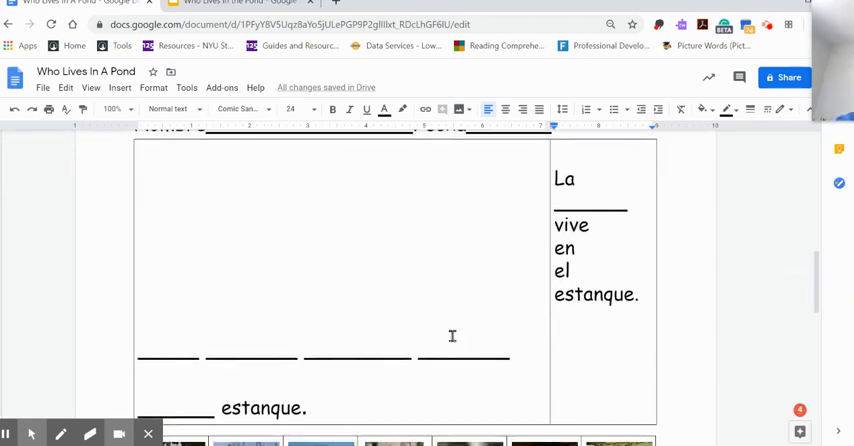
scroll("down", 3)
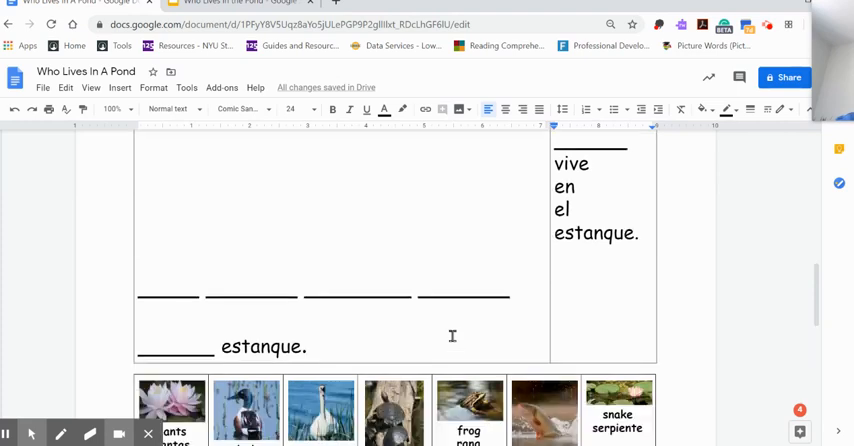
scroll("down", 3)
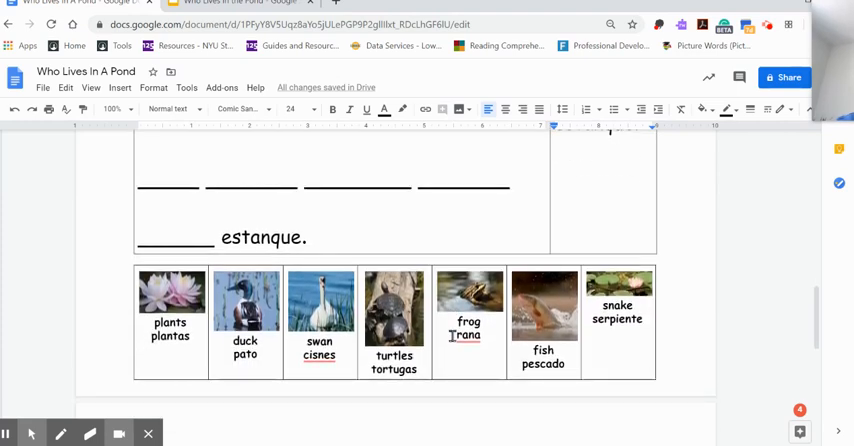
scroll("down", 3)
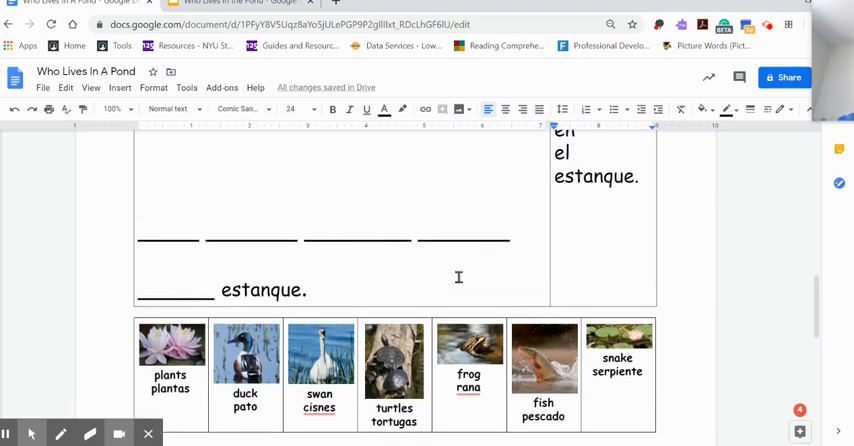
mouse_move(228, 268)
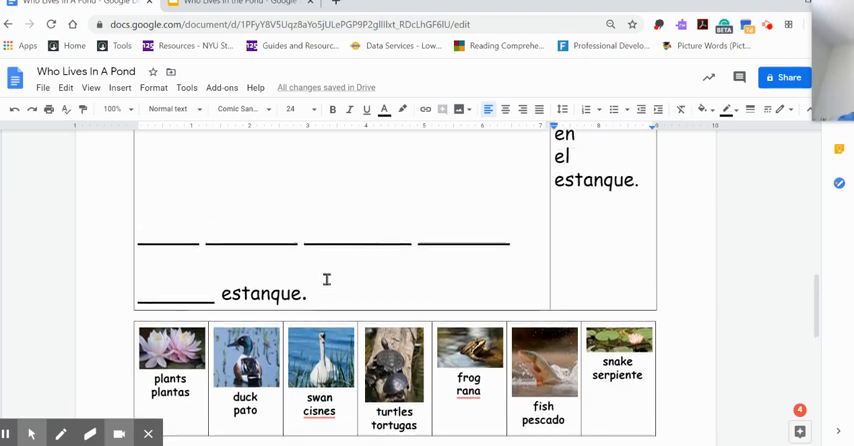
scroll("down", 3)
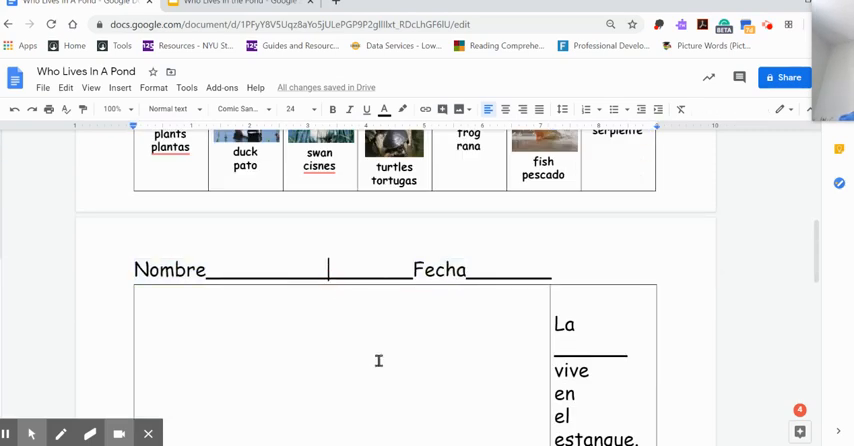
scroll("up", 3)
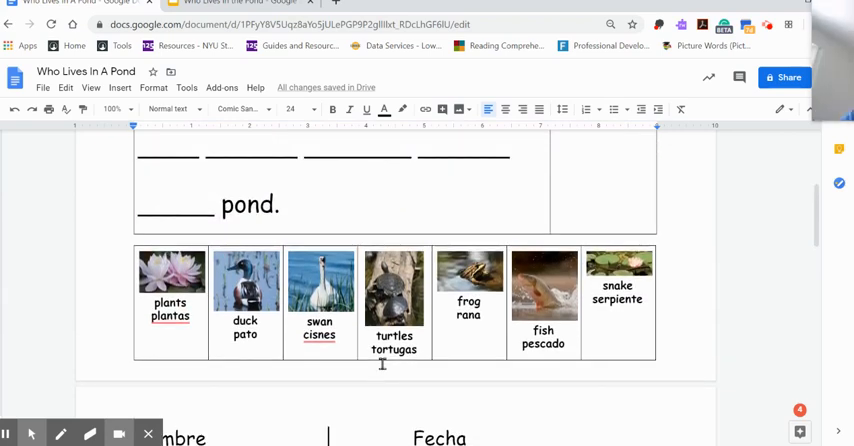
Review the Spanish Nombre/Fecha section and labeled pond picture row, returning to "A ___ lives in the"
scroll("up", 3)
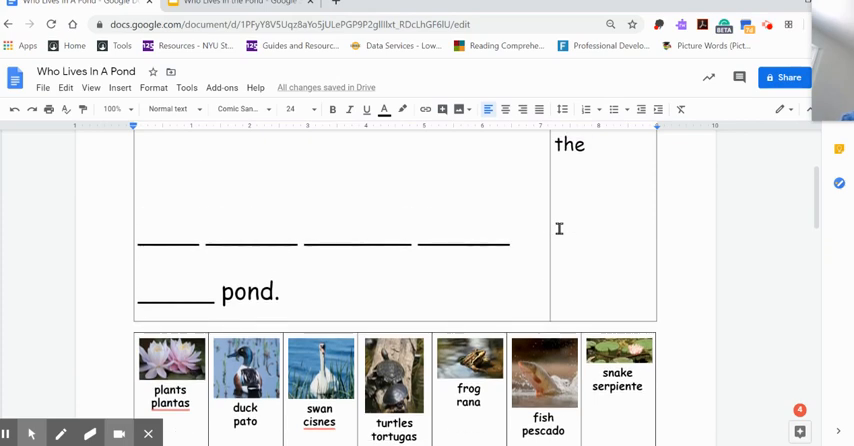
scroll("up", 3)
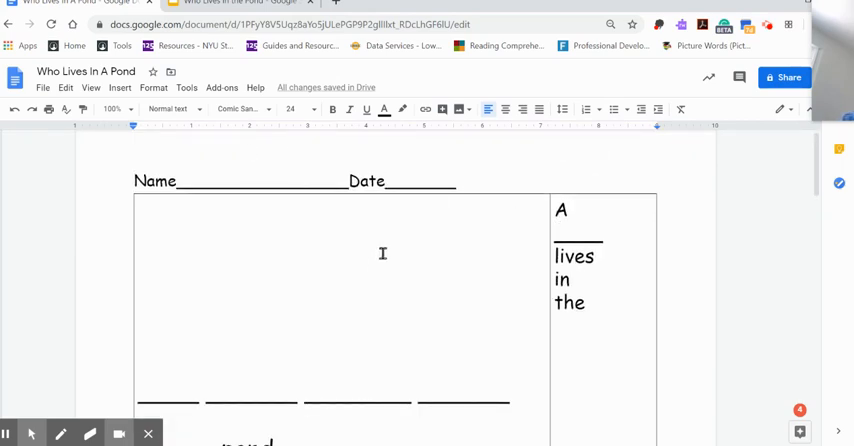
scroll("down", 3)
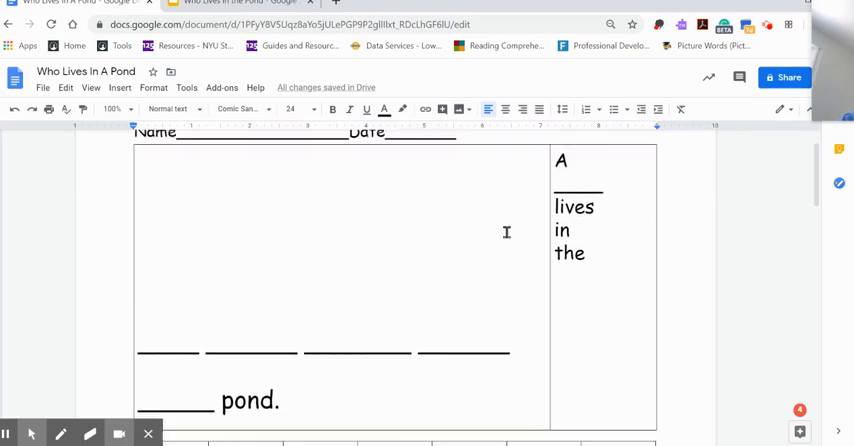
scroll("down", 3)
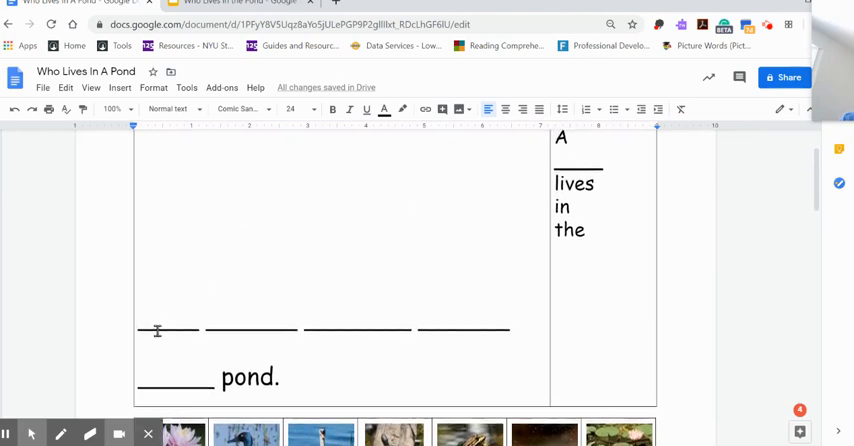
scroll("down", 3)
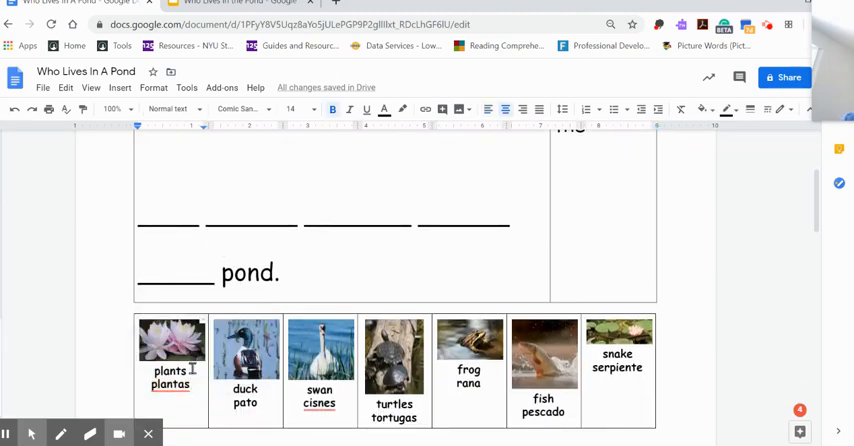
scroll("up", 3)
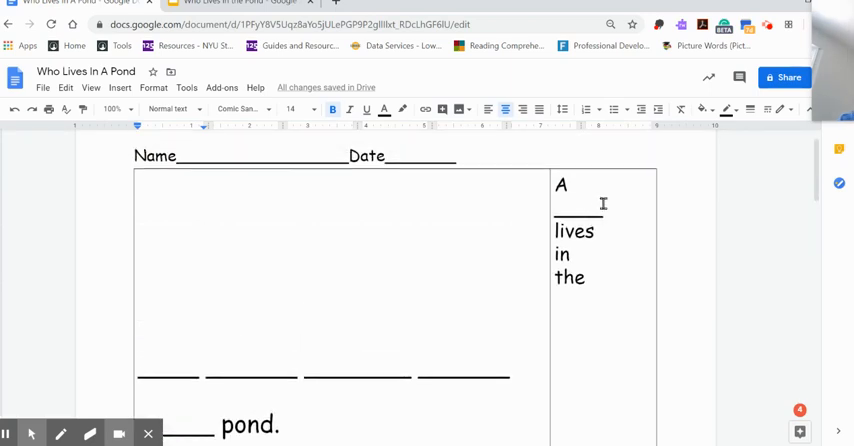
Add "/The" after A in the English frame and move to the Spanish page
type("/")
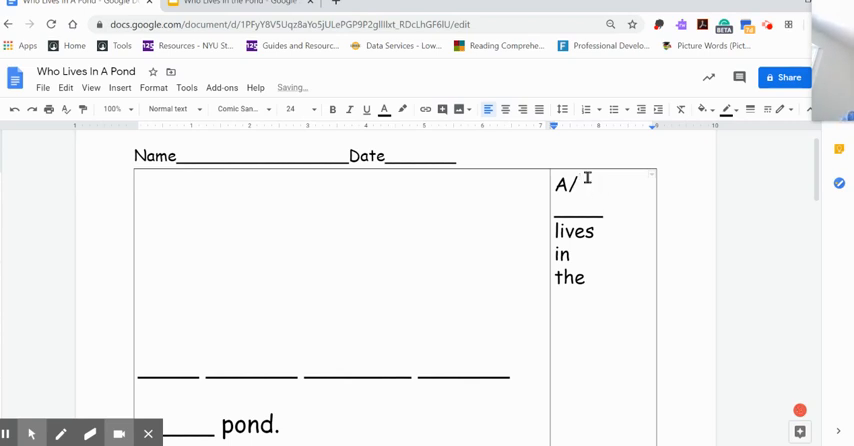
scroll("down", 3)
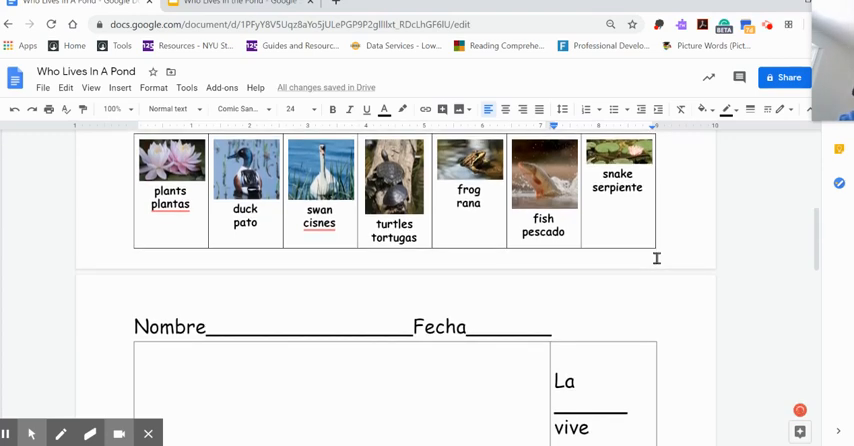
scroll("down", 3)
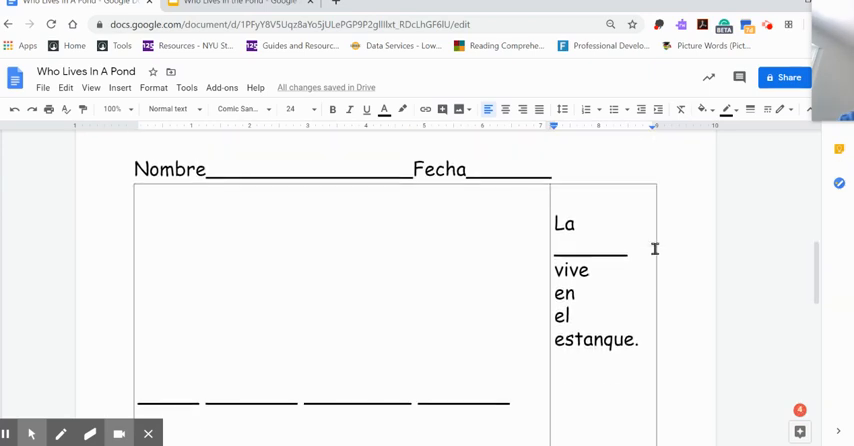
scroll("down", 3)
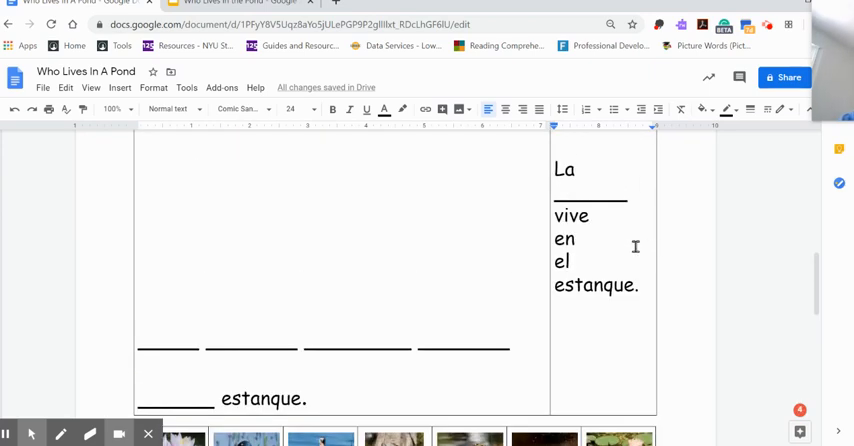
scroll("up", 3)
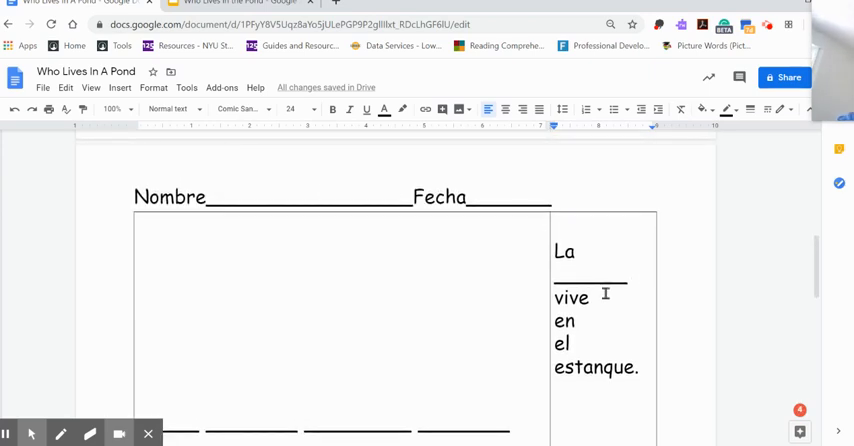
scroll("down", 3)
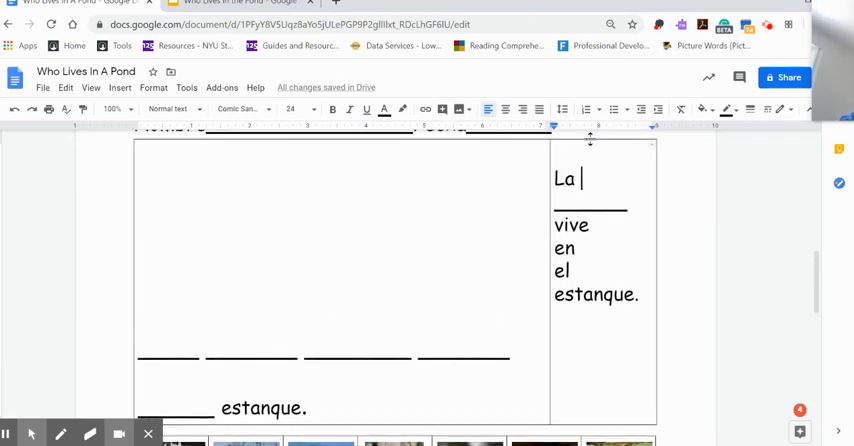
Extend the Spanish article to "La/El/Los/Las"
type("/")
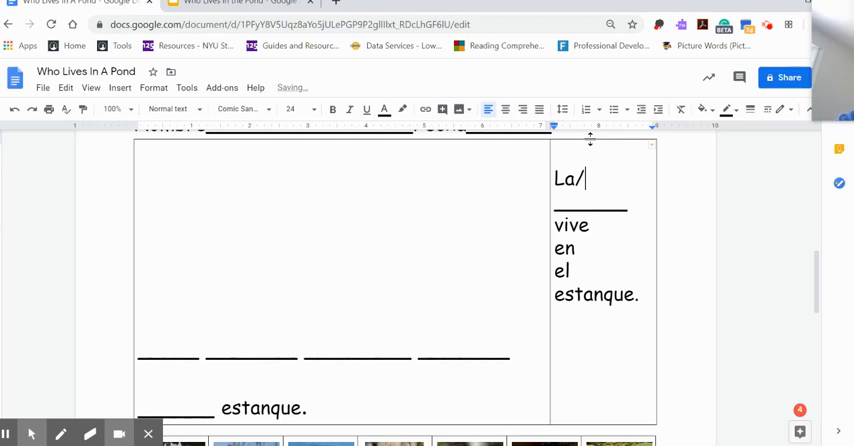
type("El/")
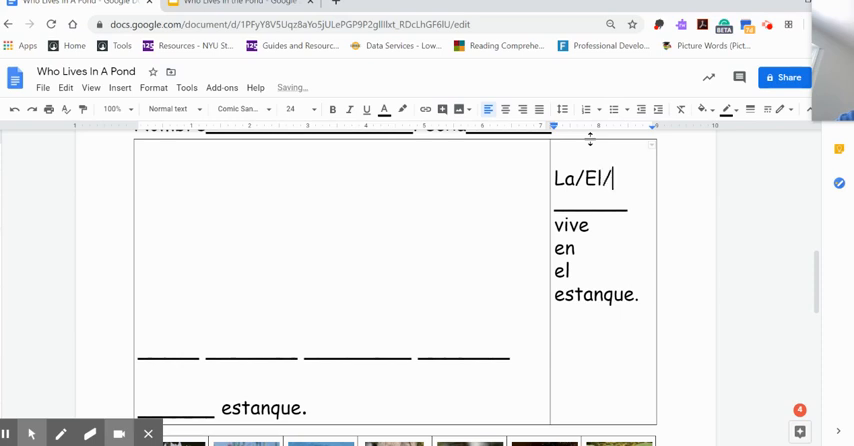
type("IL")
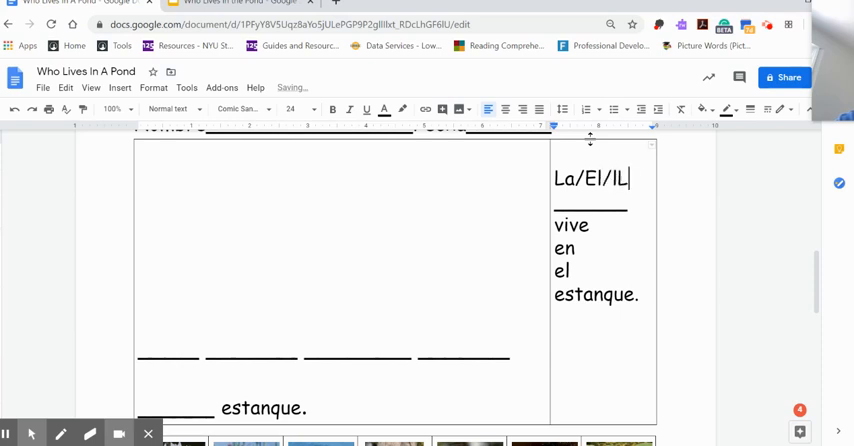
type("os/La")
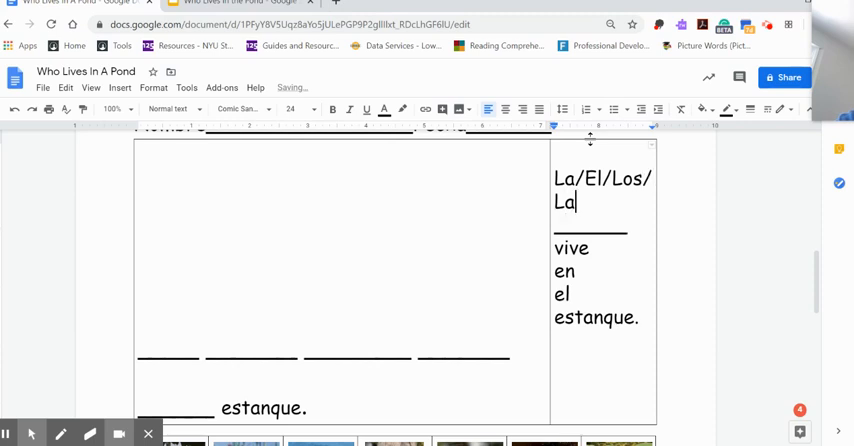
scroll("down", 3)
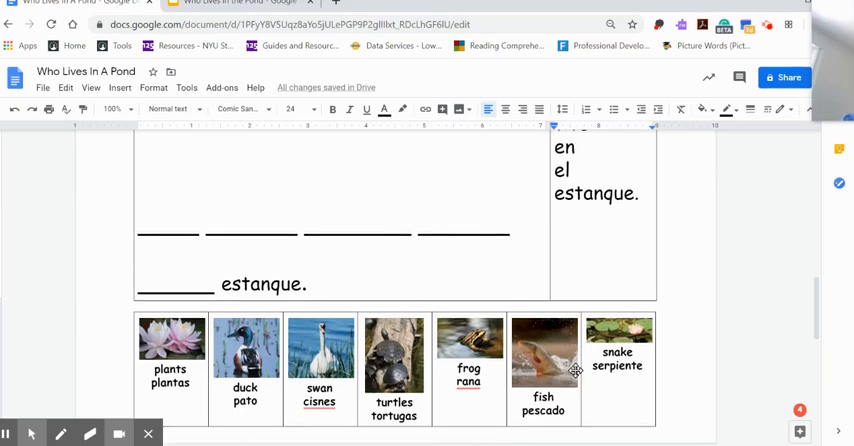
scroll("down", 3)
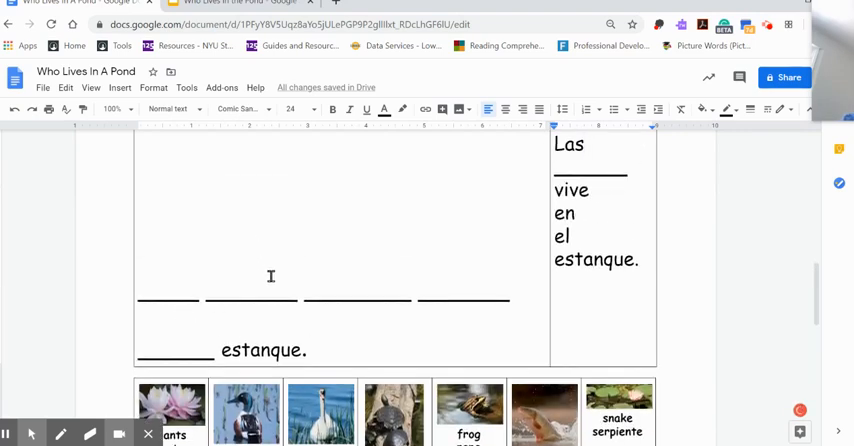
mouse_move(616, 204)
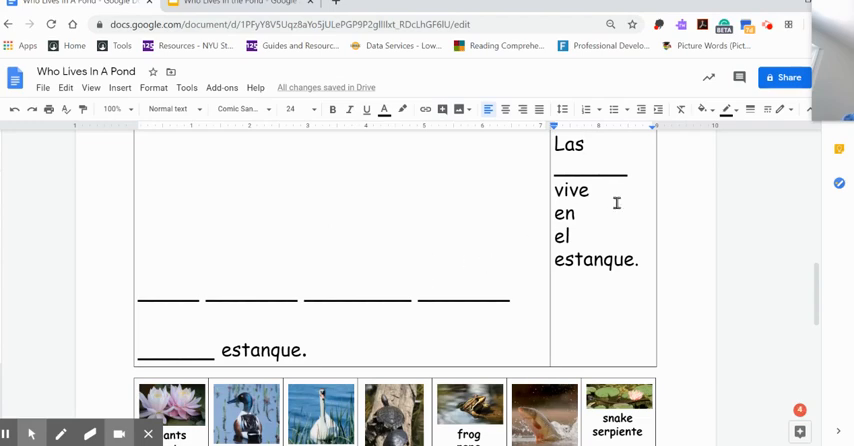
Add the plural verb "viven" beneath "vive" before "en el estanque."
left_click(594, 190)
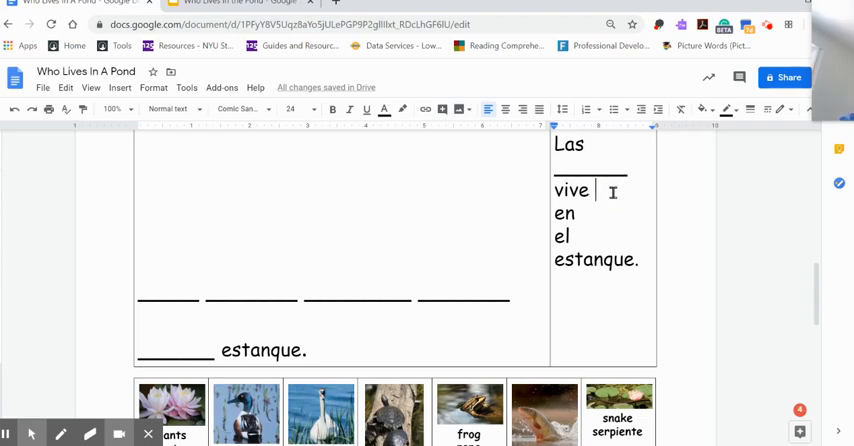
type("Vev")
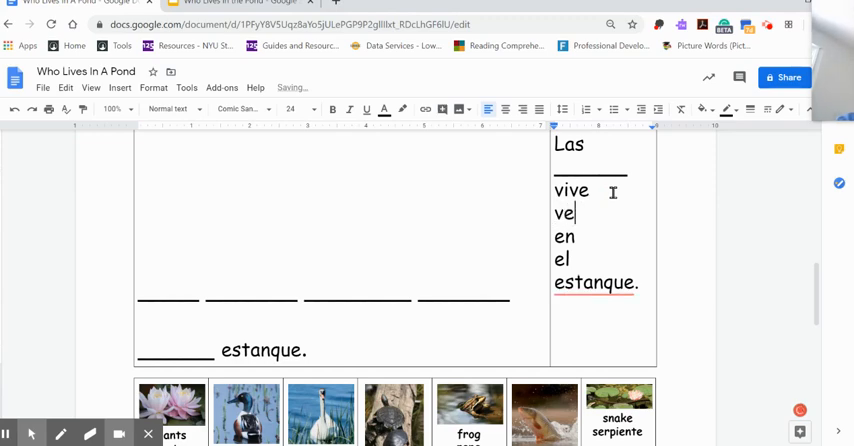
type("iven")
left_click(598, 144)
type("La/El/Los/")
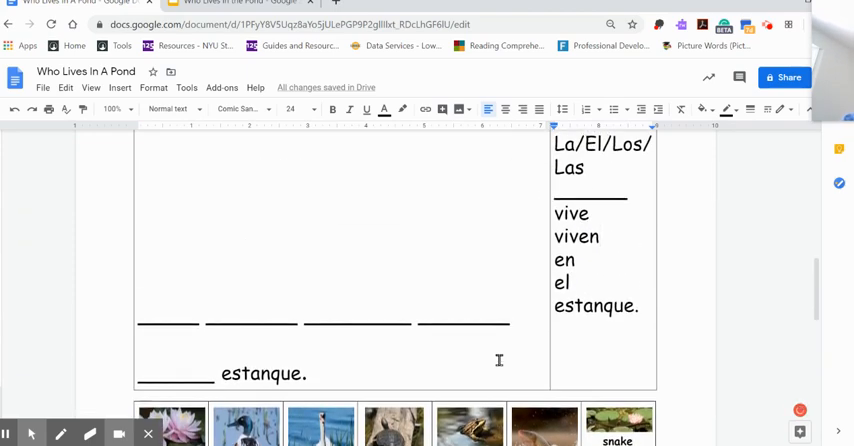
scroll("up", 3)
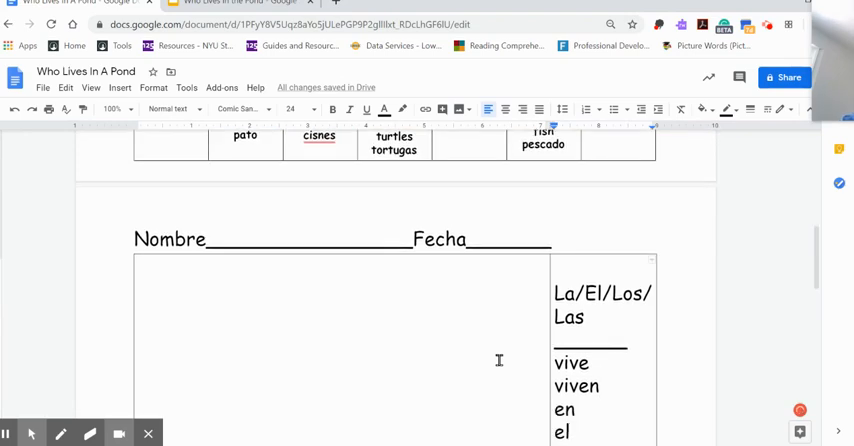
scroll("up", 3)
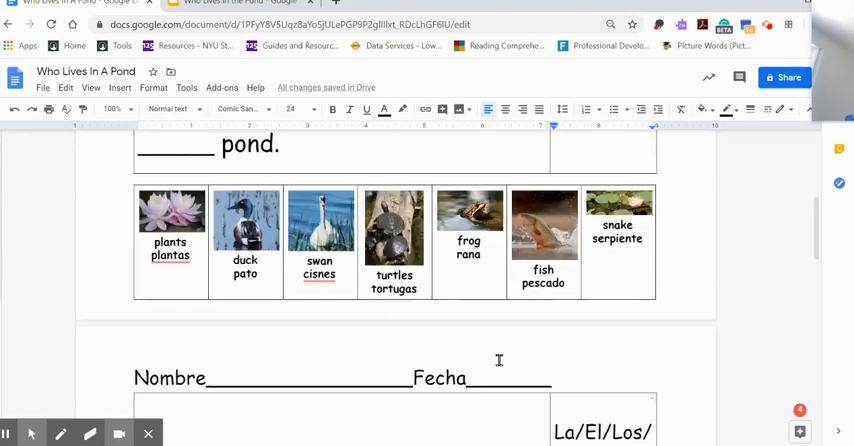
Draw the pond water line across the English worksheet picture box
scroll("up", 3)
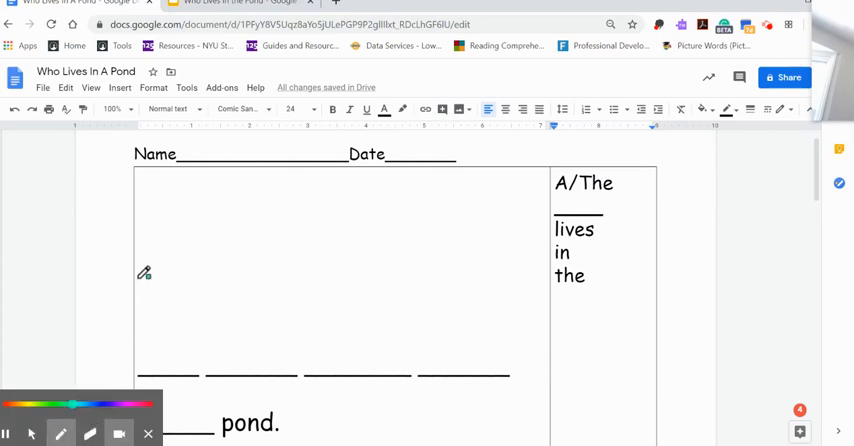
left_click_drag(140, 276, 300, 284)
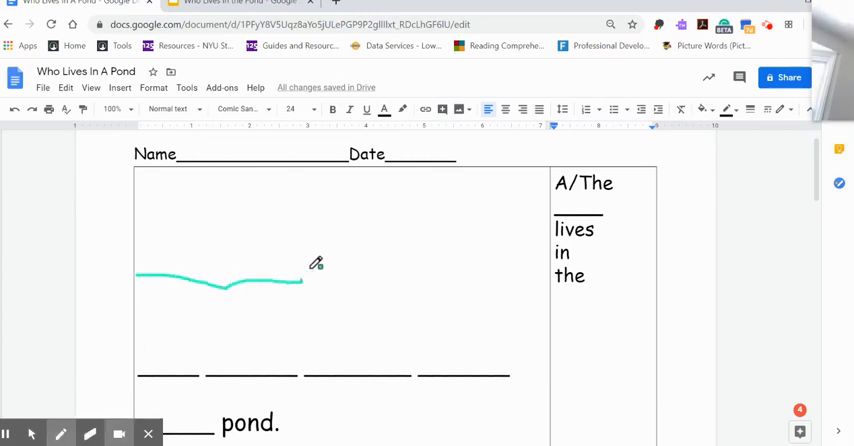
left_click_drag(300, 284, 550, 264)
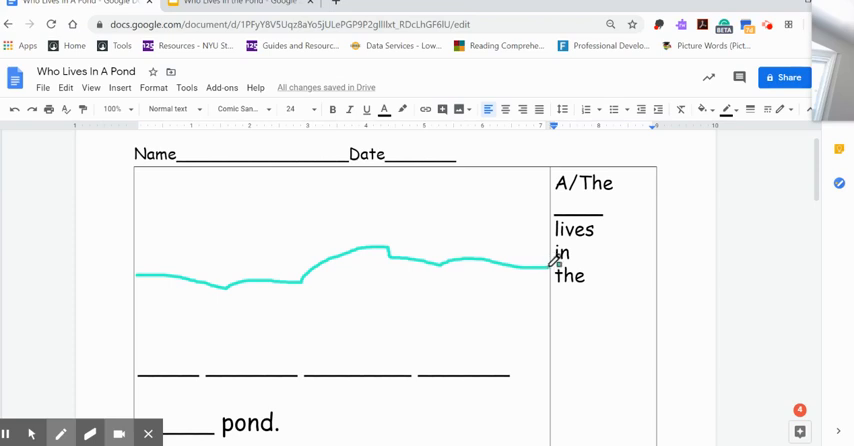
left_click(60, 432)
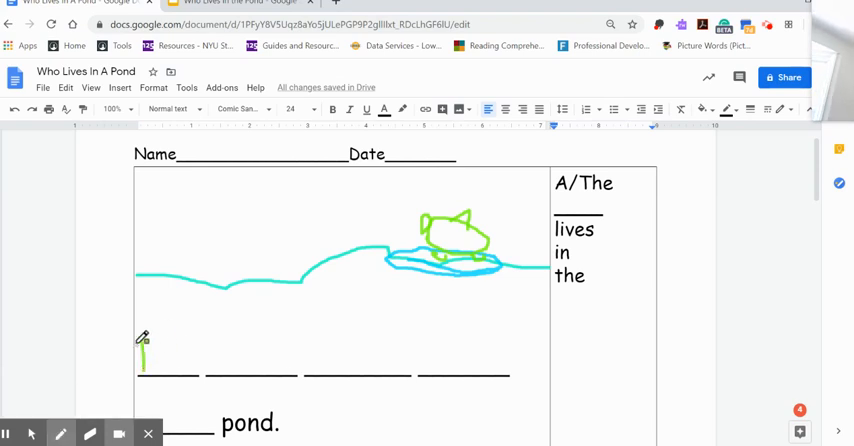
Handwrite "The turtle live in" in green on the first answer line
type("Th")
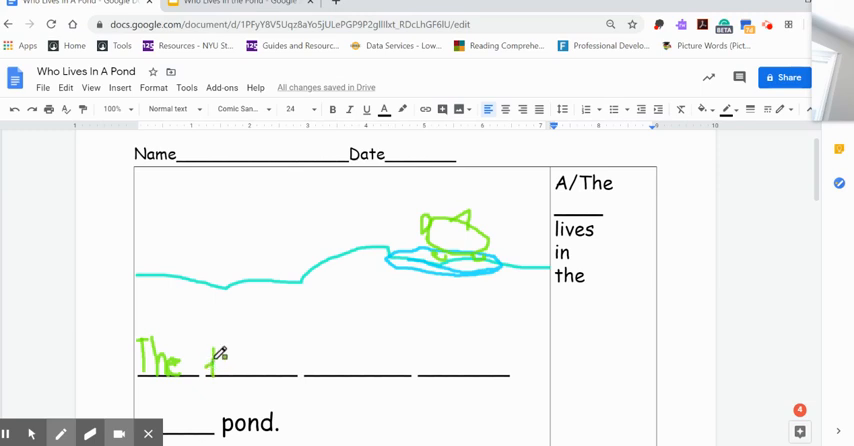
left_click_drag(210, 344, 234, 376)
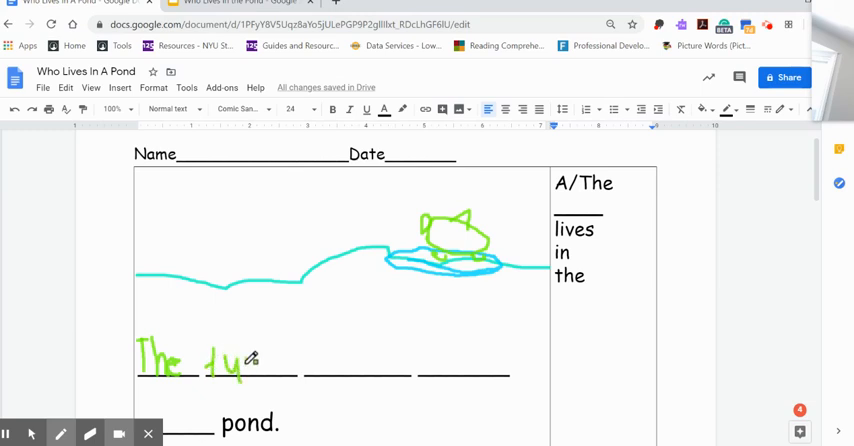
left_click_drag(242, 360, 264, 360)
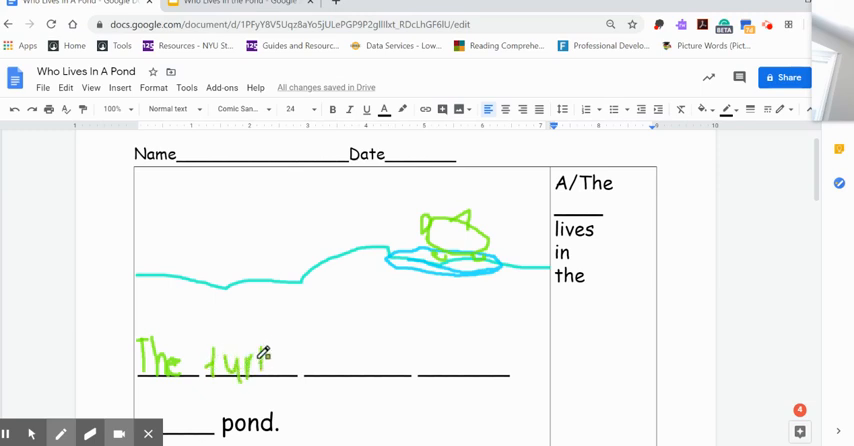
left_click_drag(260, 360, 280, 360)
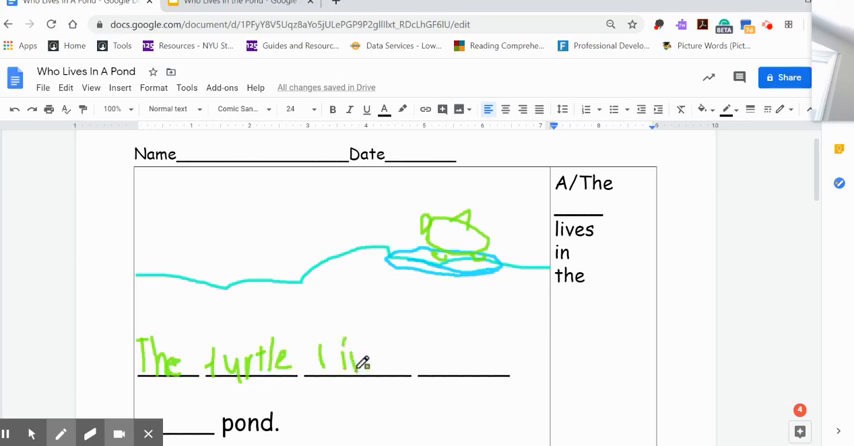
left_click_drag(360, 360, 400, 370)
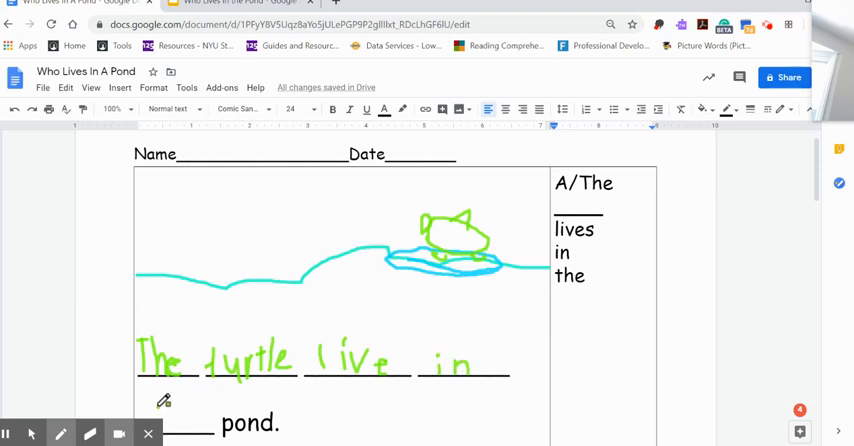
Complete the English sentence with handwritten "the", add "live" under "lives", and scroll to the Nombre/Fecha page
left_click(60, 432)
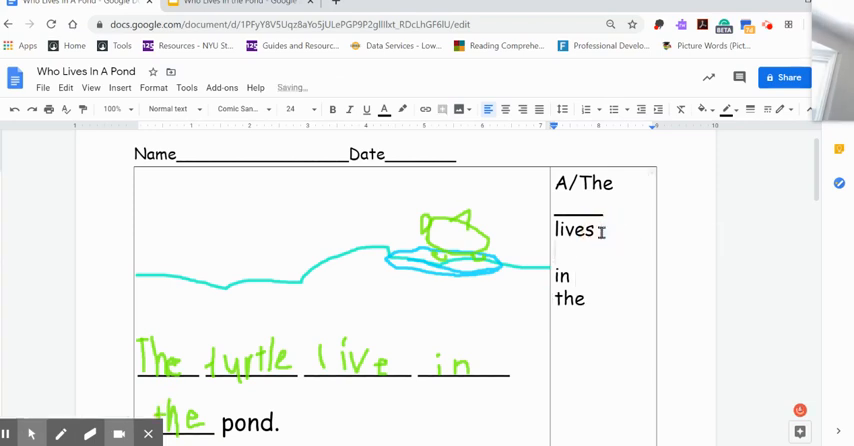
type("live")
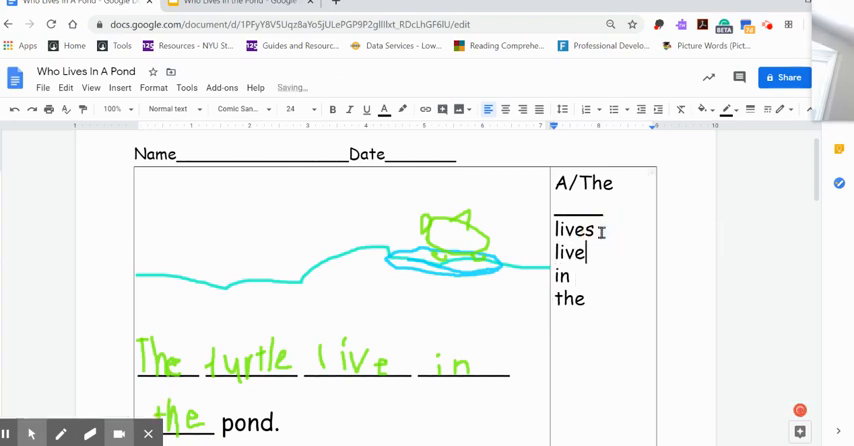
scroll("down", 3)
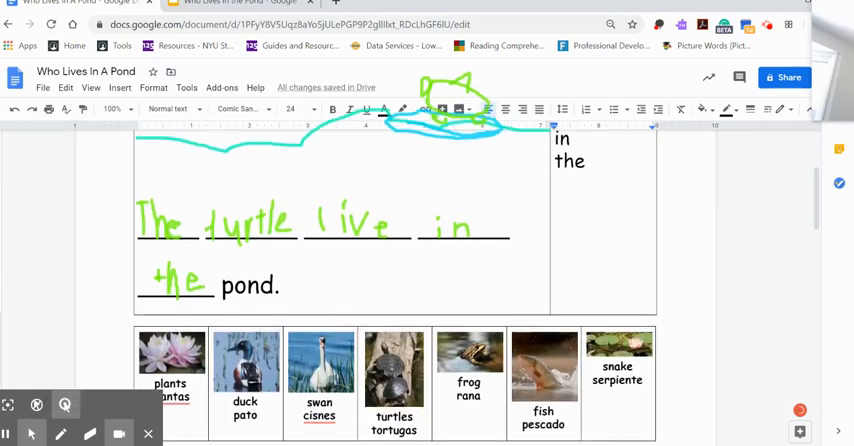
scroll("up", 3)
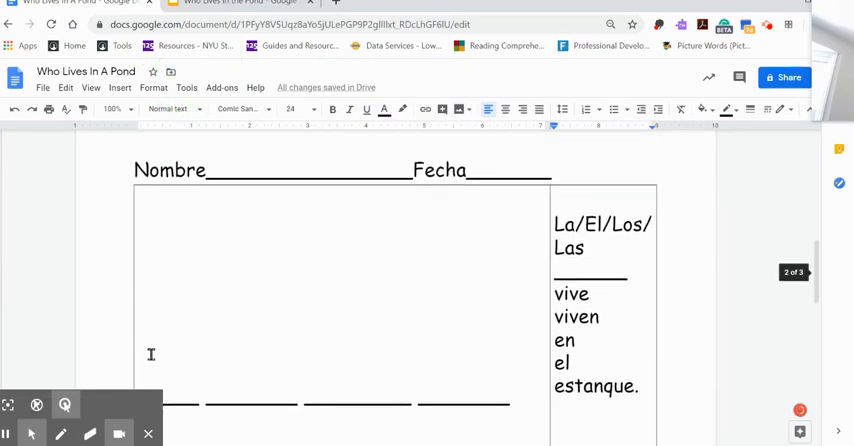
scroll("down", 3)
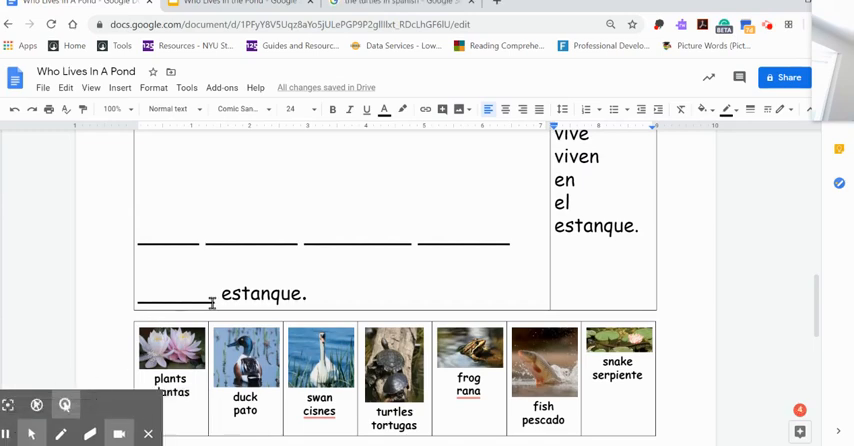
scroll("up", 3)
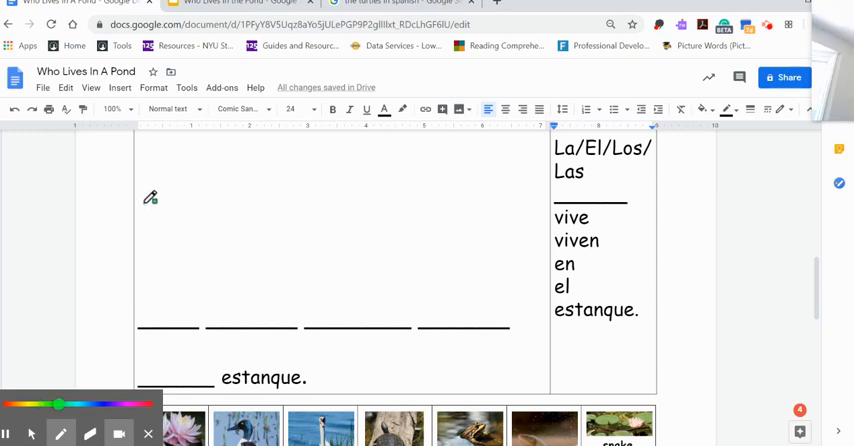
Draw a green water line across the Spanish picture box and sketch a small blue turtle on it
left_click_drag(136, 196, 492, 178)
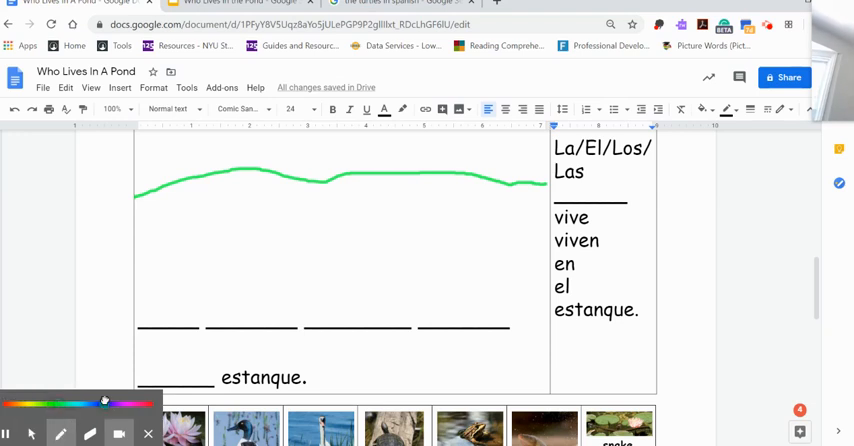
left_click_drag(380, 164, 416, 160)
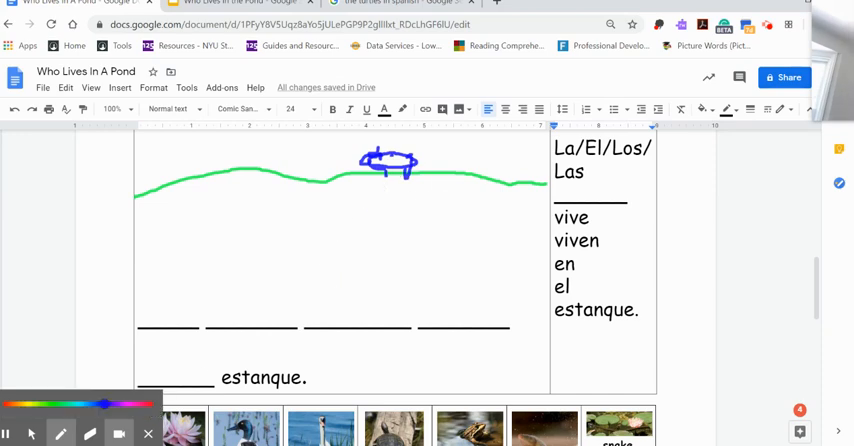
scroll("up", 3)
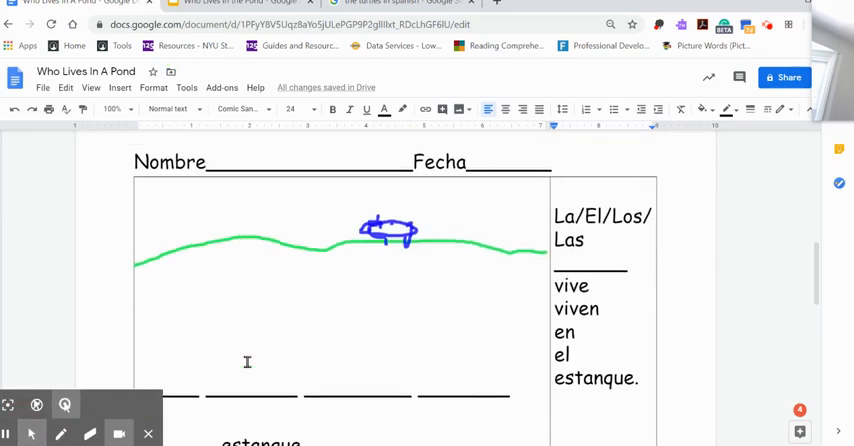
scroll("down", 3)
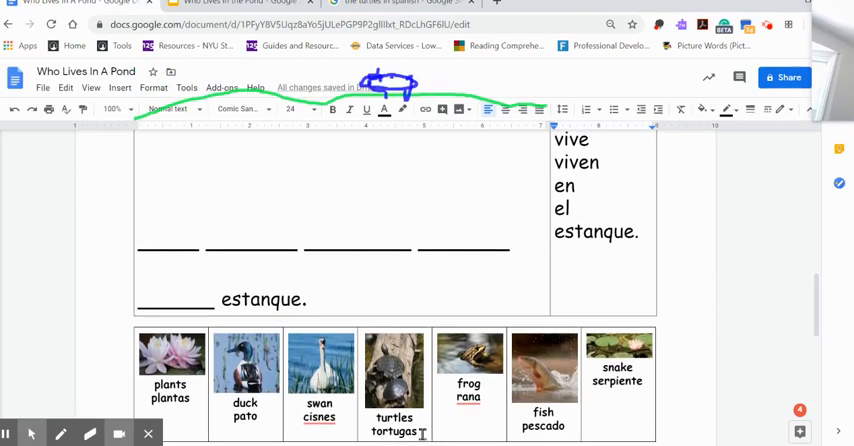
scroll("up", 3)
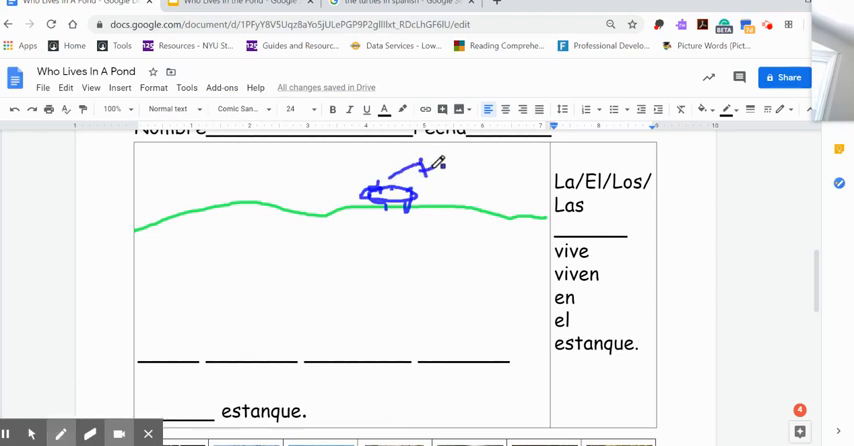
Write "tortuga" above the blue turtle
left_click_drag(430, 170, 456, 180)
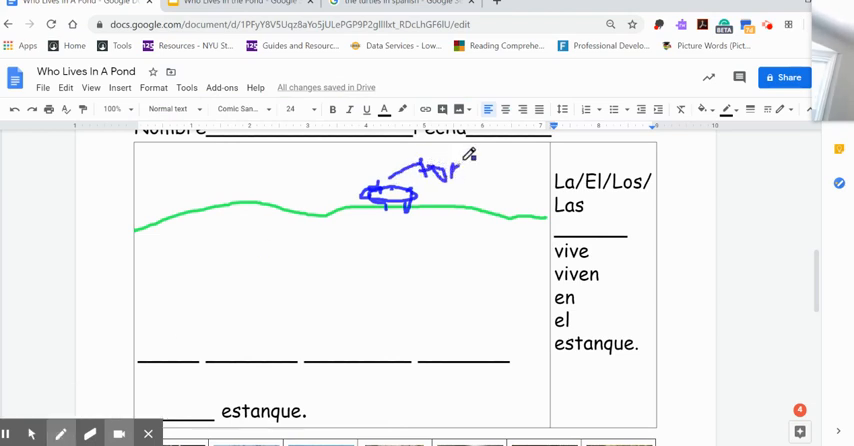
left_click_drag(440, 168, 474, 168)
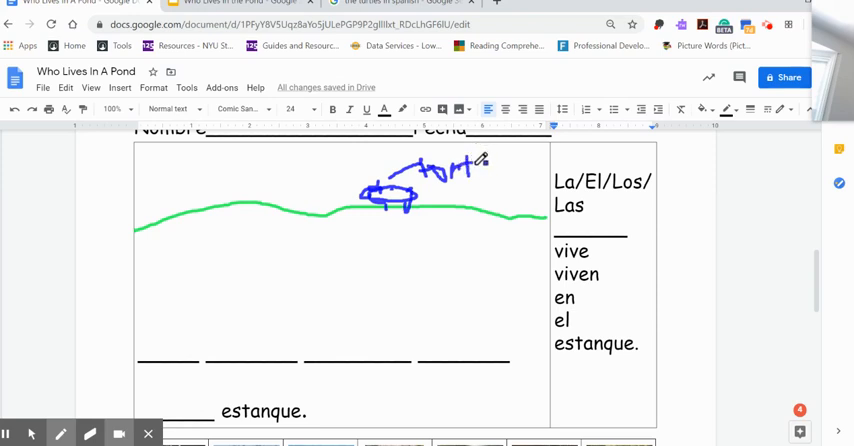
left_click_drag(474, 164, 510, 170)
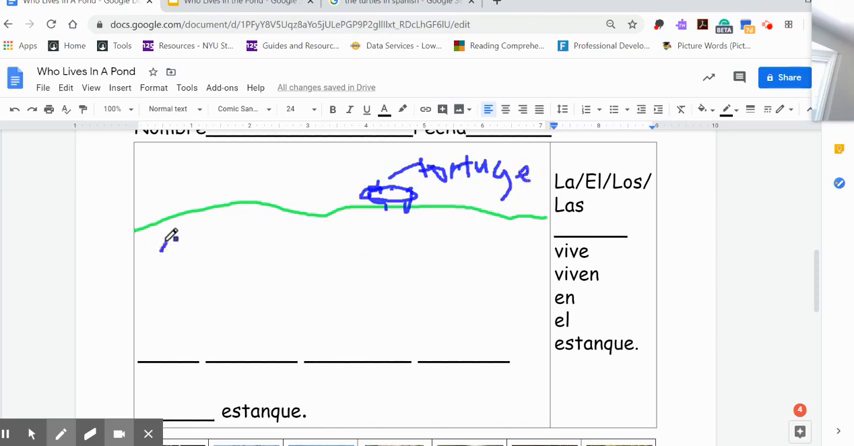
Write "estanque" at the left in the water below the line
left_click_drag(160, 240, 184, 240)
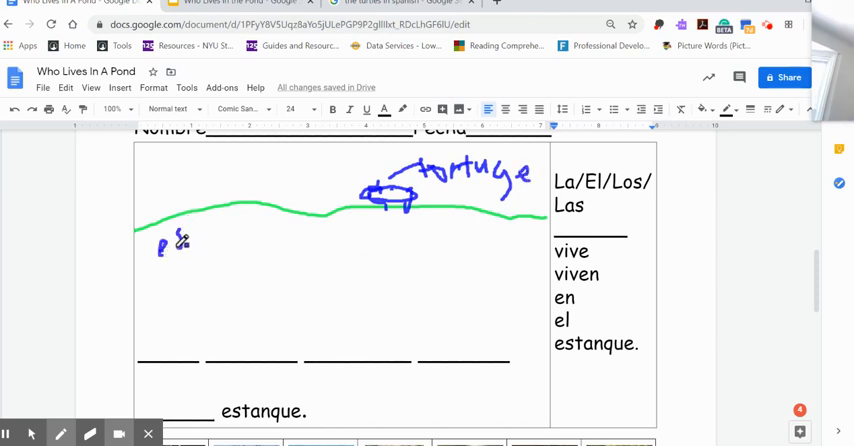
left_click_drag(176, 234, 204, 224)
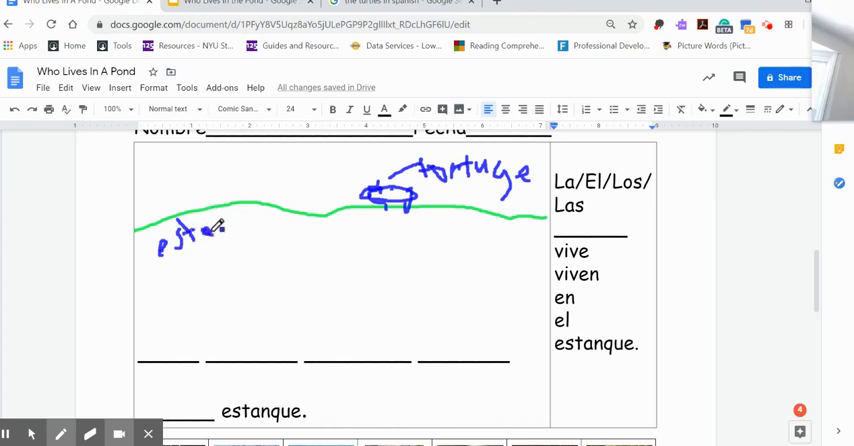
left_click_drag(204, 224, 250, 230)
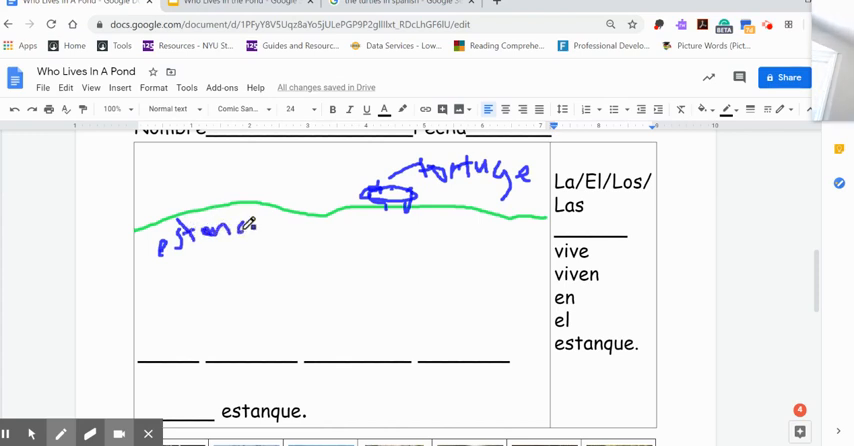
left_click_drag(244, 230, 270, 230)
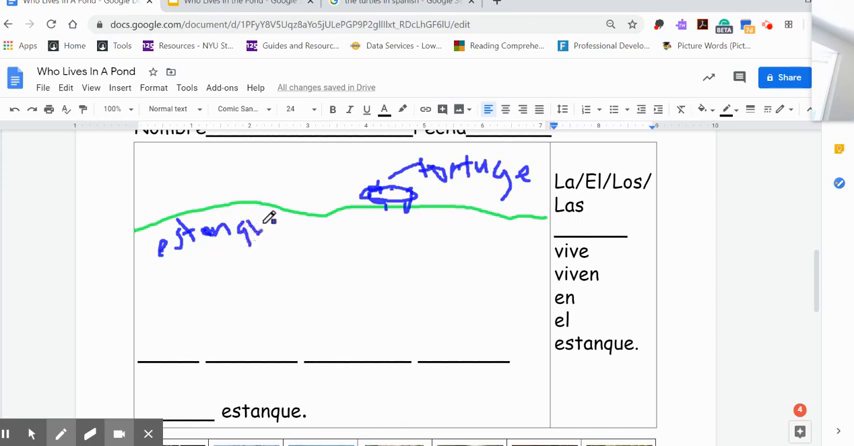
Handwrite "Las tortugas viven en" in blue on the Spanish writing lines above "estanque."
left_click_drag(256, 230, 300, 234)
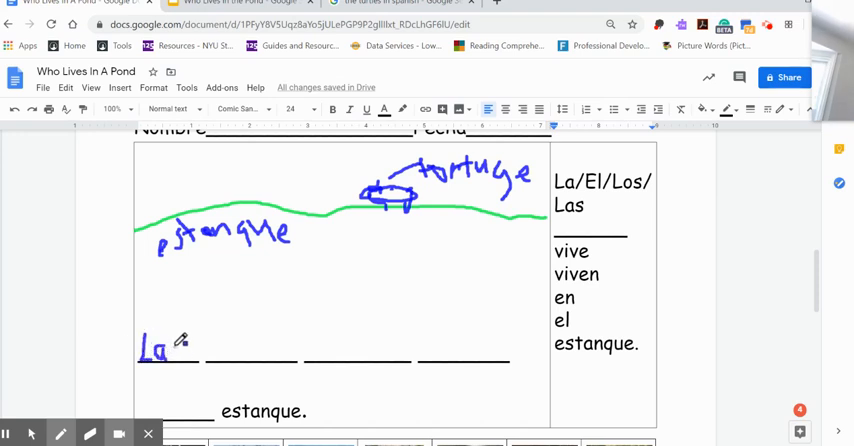
left_click_drag(164, 350, 190, 356)
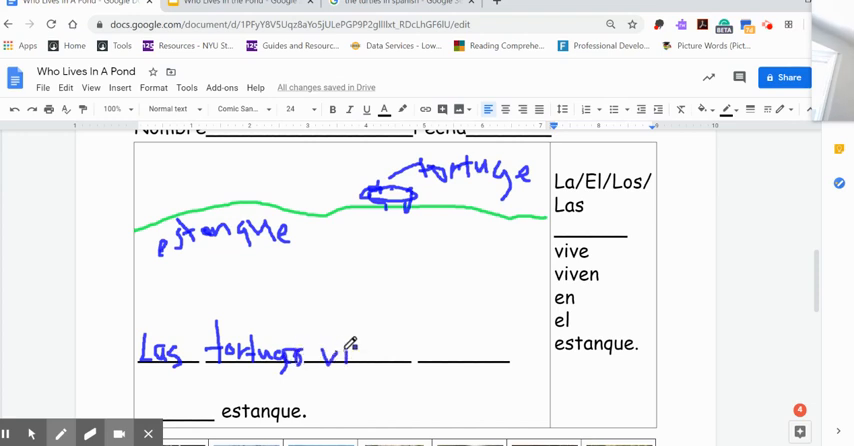
left_click_drag(360, 350, 378, 352)
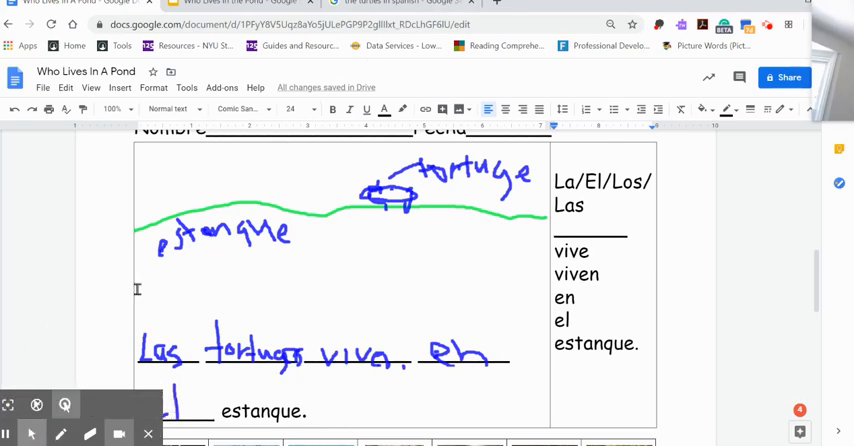
scroll("up", 3)
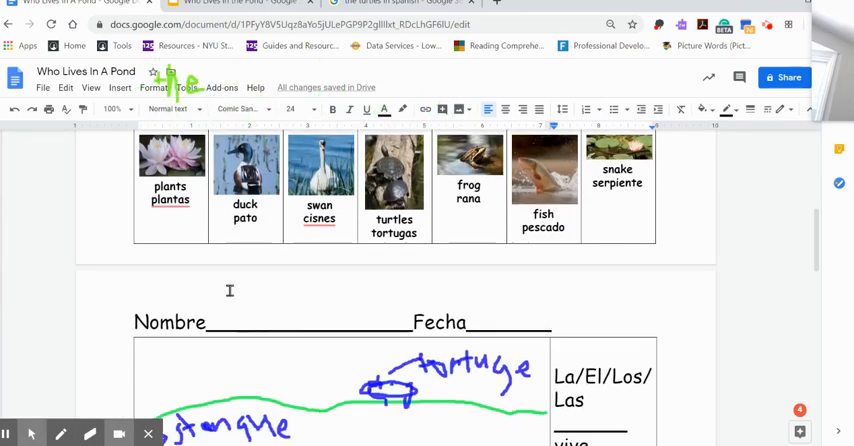
scroll("down", 3)
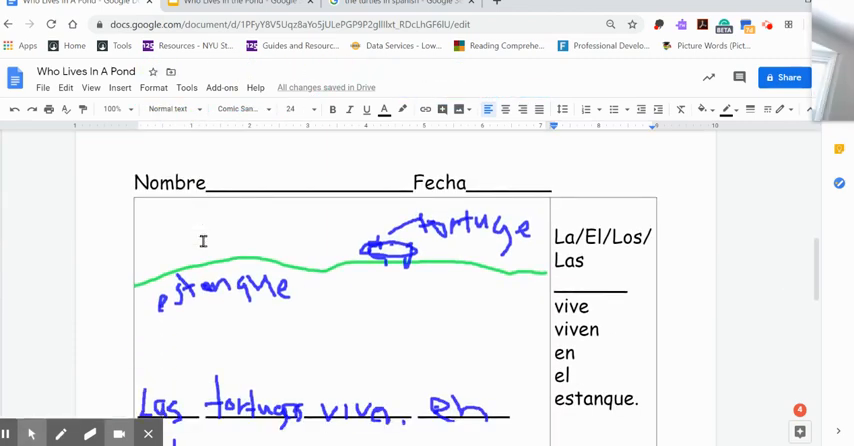
mouse_move(822, 42)
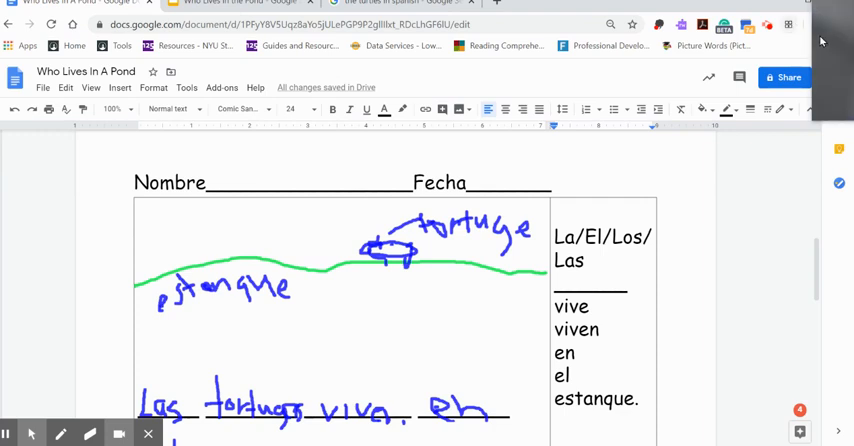